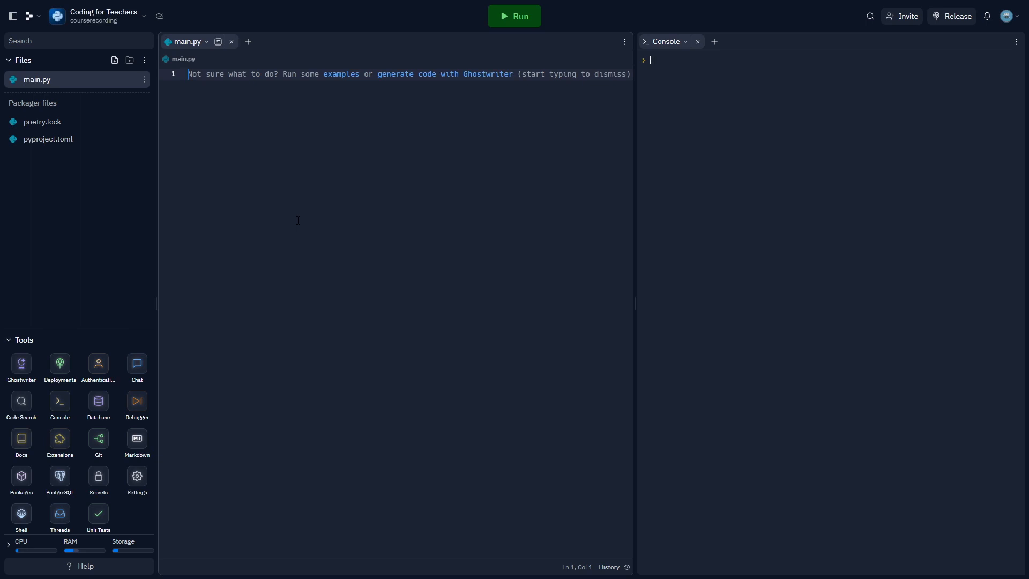
# Step: Write message = 'Hello, teachers!' followed by print(message) in main.py
pyautogui.write('message =')
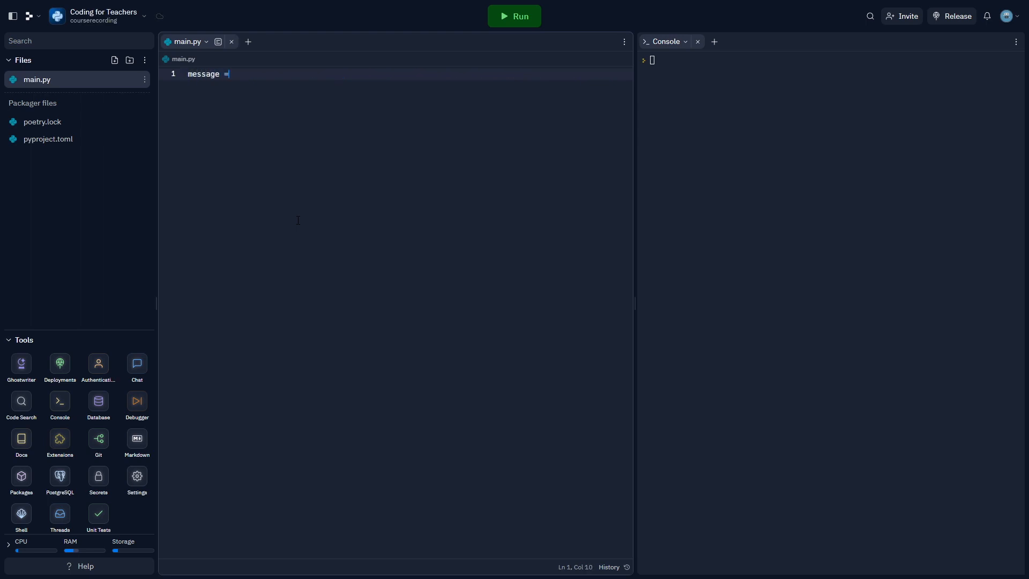
pyautogui.write("'Hello, te'")
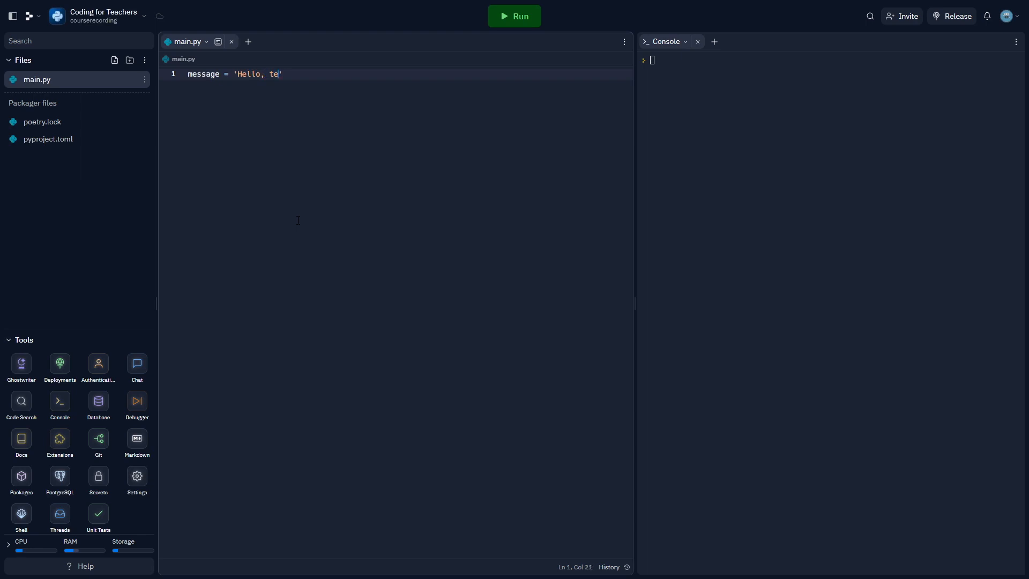
pyautogui.write('achers!')
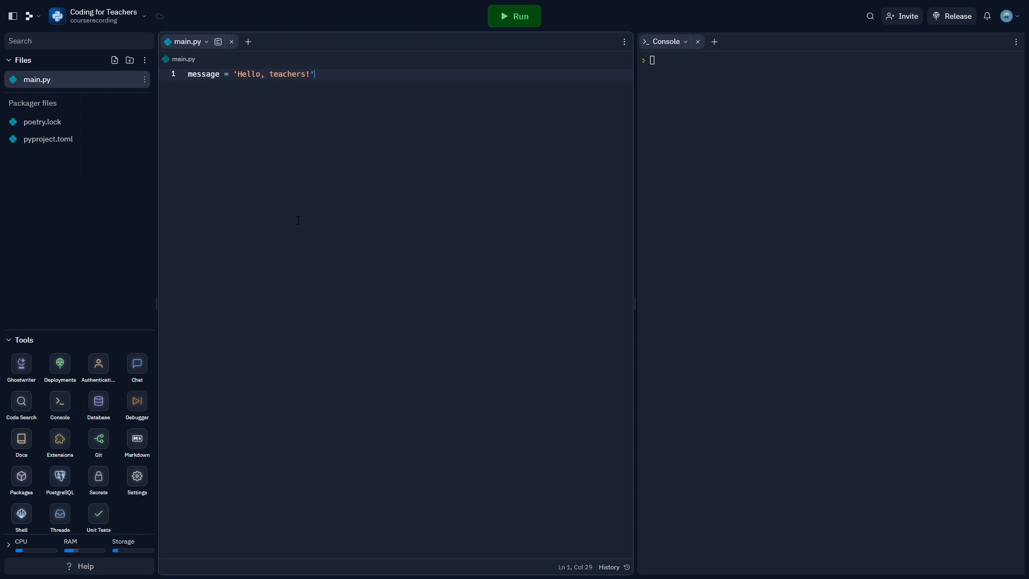
pyautogui.write('print(')
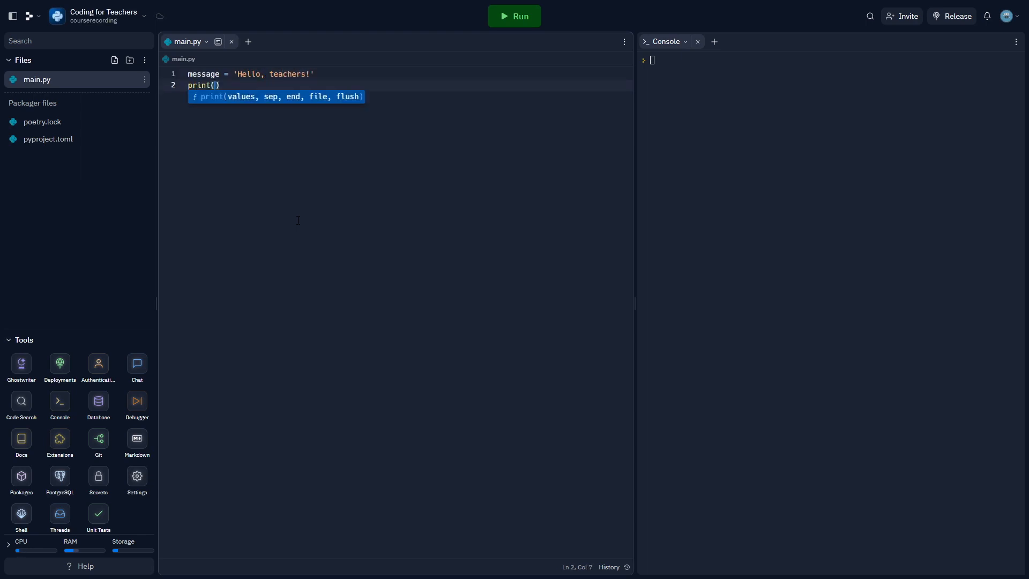
pyautogui.write('message')
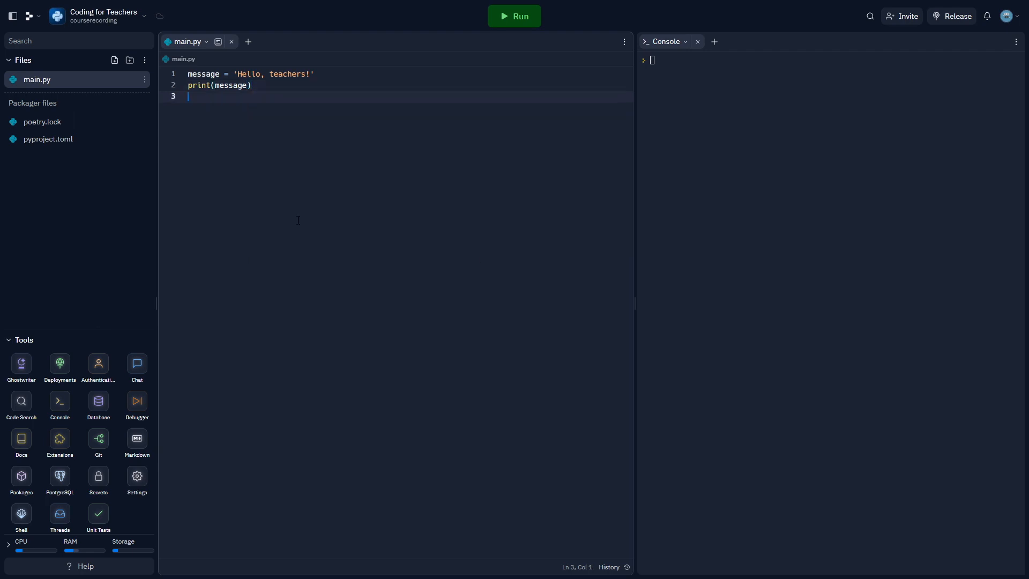
# Step: Run the two-line script and confirm the console prints 'Hello, teachers!'
pyautogui.click(514, 15)
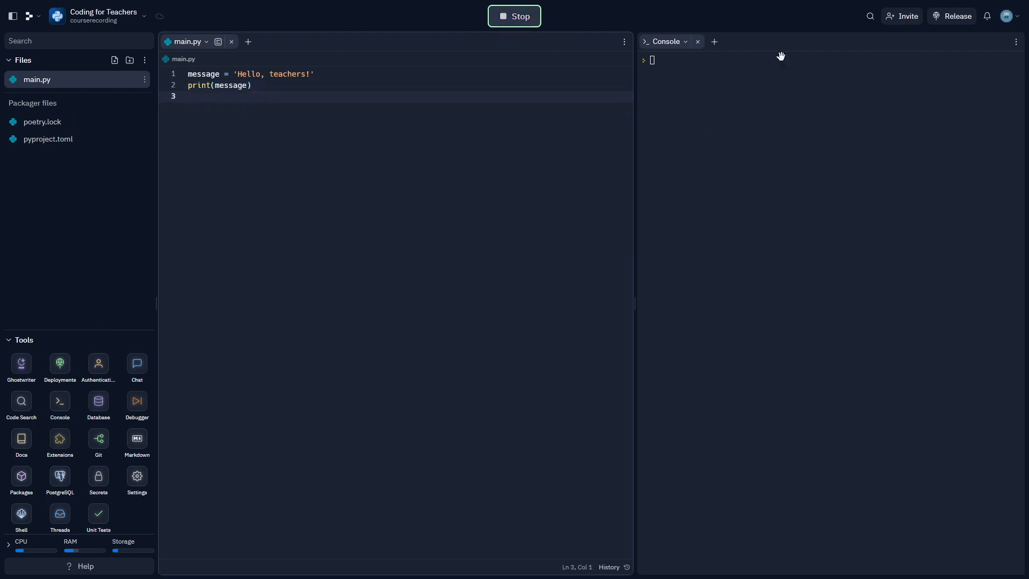
pyautogui.click(515, 15)
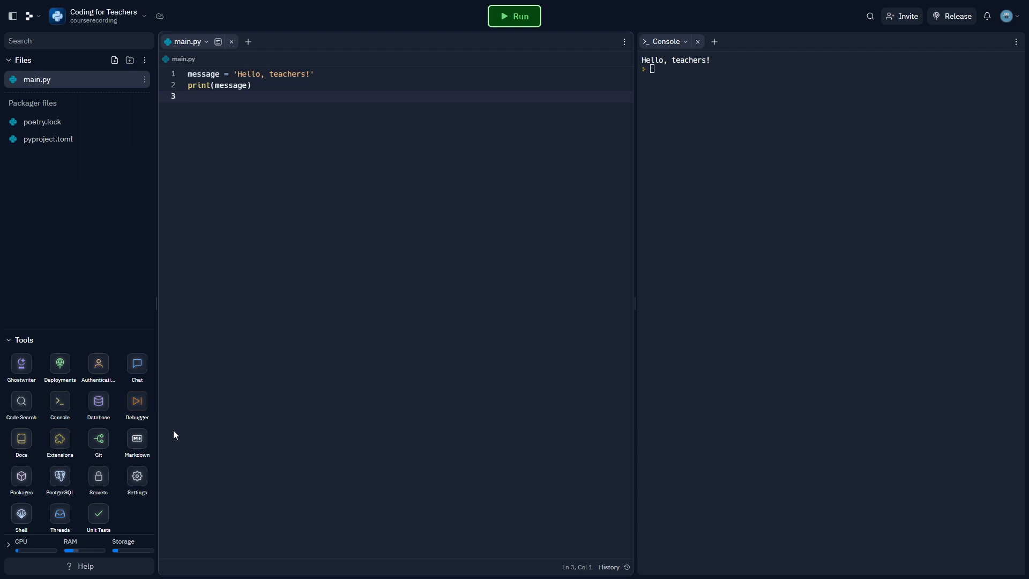
pyautogui.moveTo(109, 319)
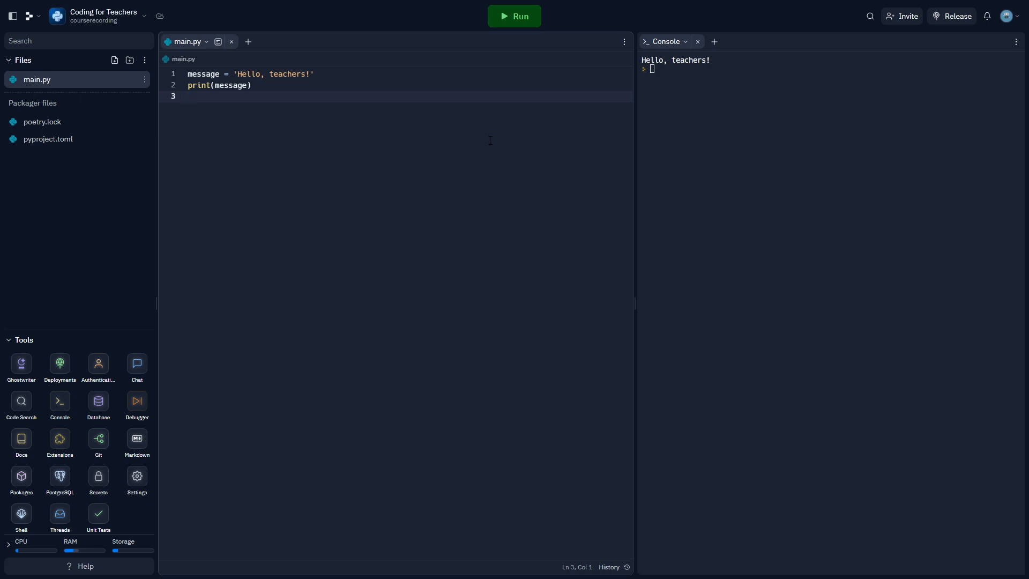
# Step: Clear main.py and start the definition def greetTeachers(name) on line 1
pyautogui.press('ctrl+a')
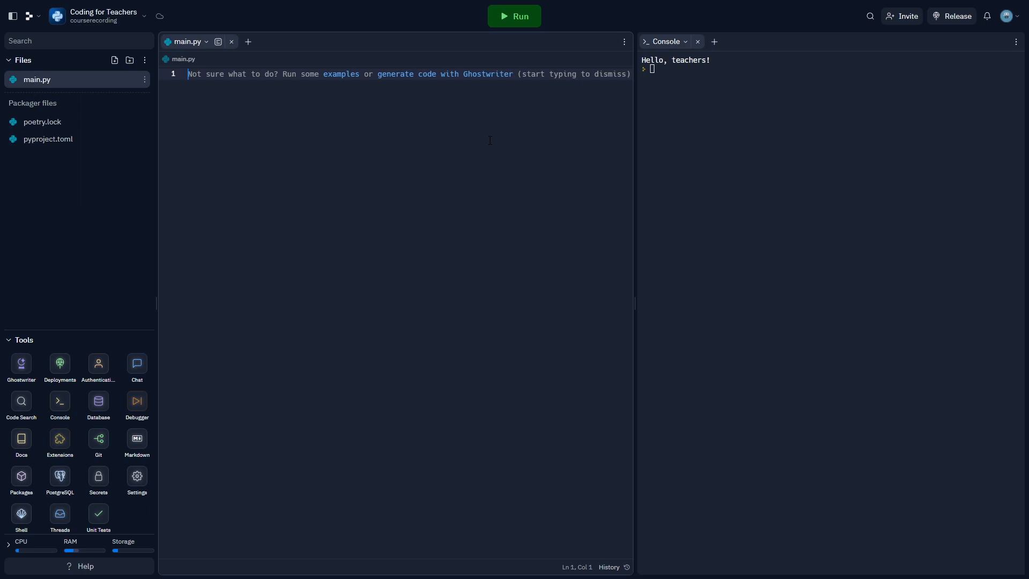
pyautogui.write('def')
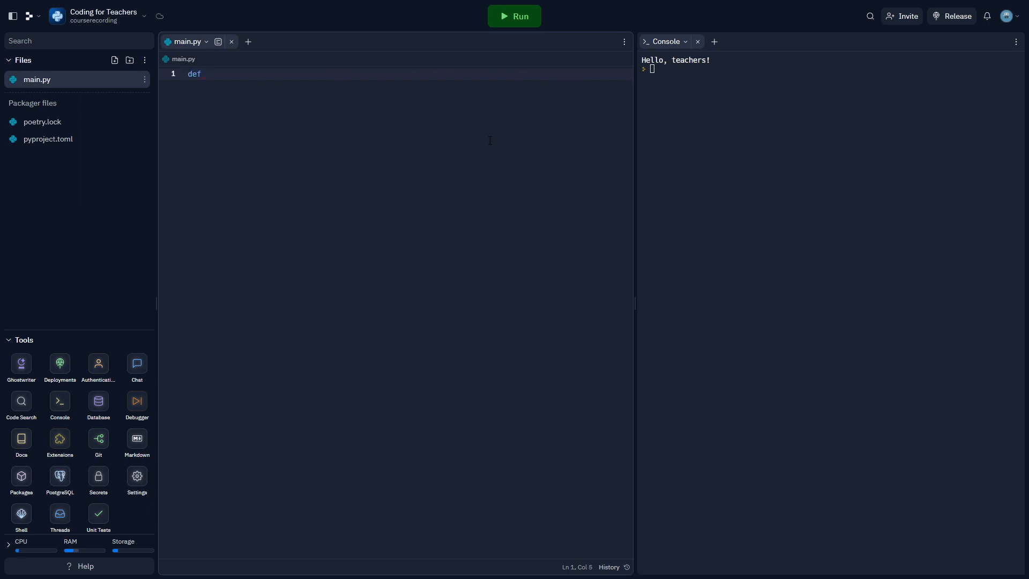
pyautogui.write('greet')
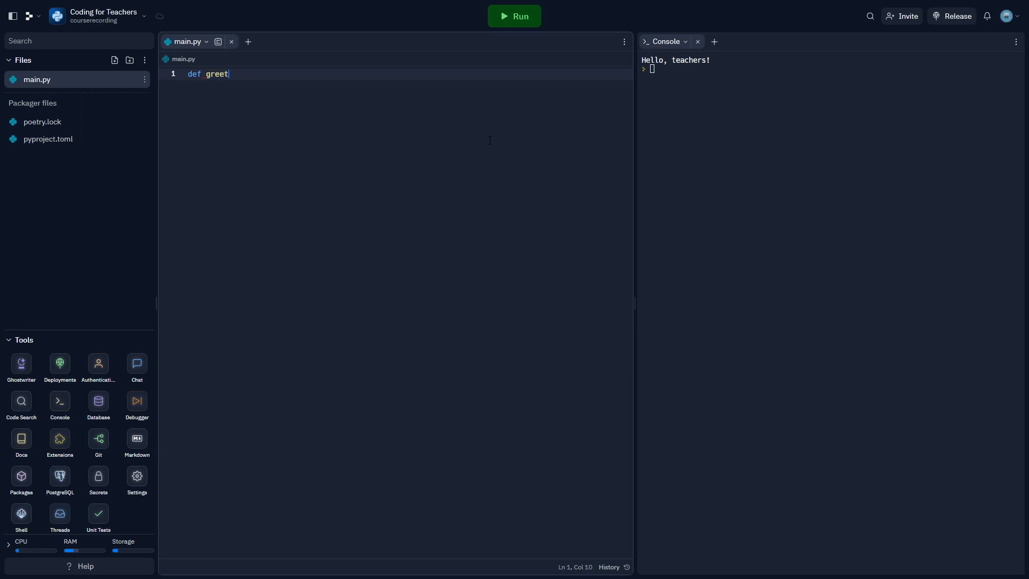
pyautogui.write('Teachers')
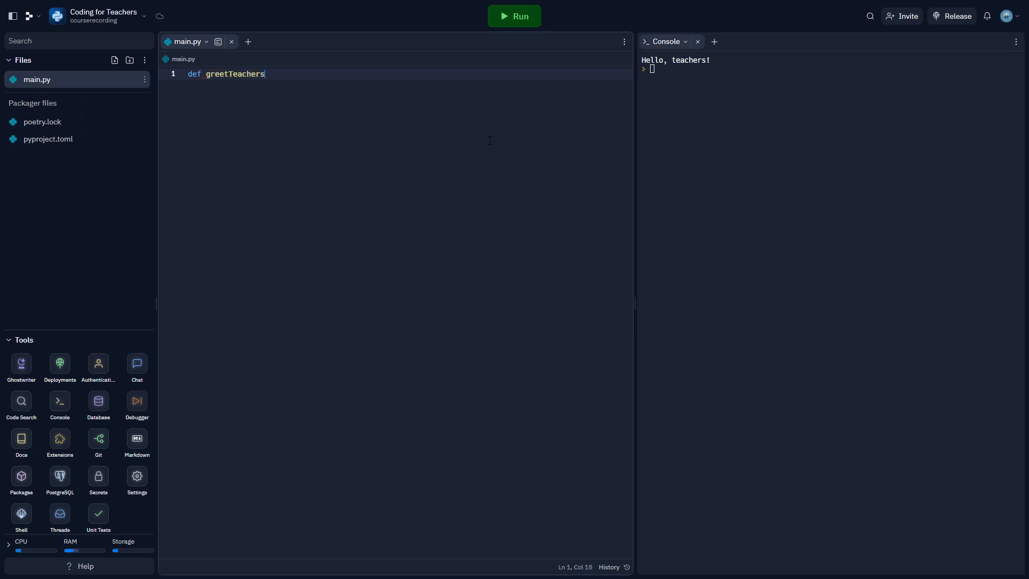
pyautogui.write('(name)')
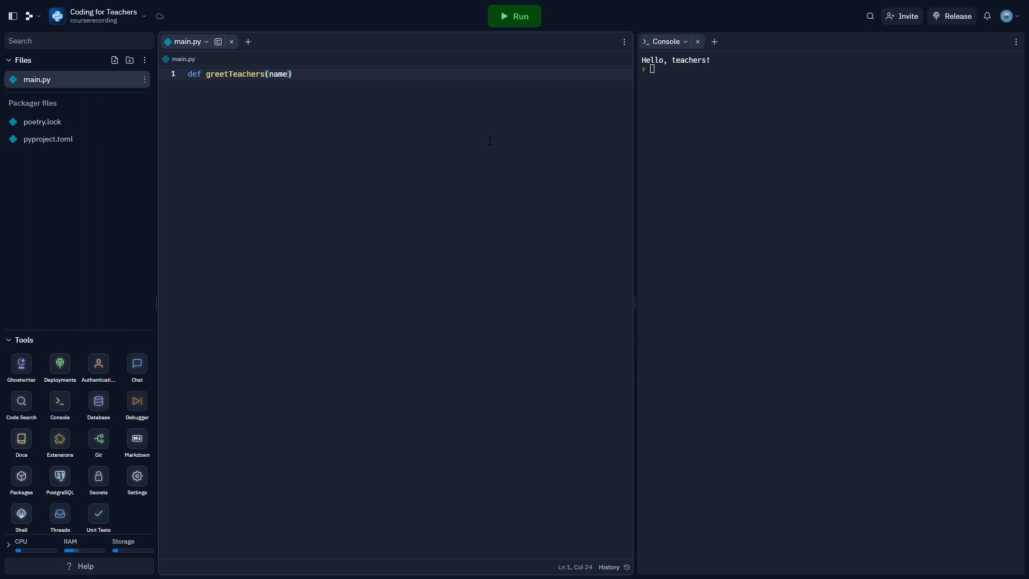
# Step: Make the function body print 'Hello, ' + name + '! Welcome to the session.'
pyautogui.write('print')
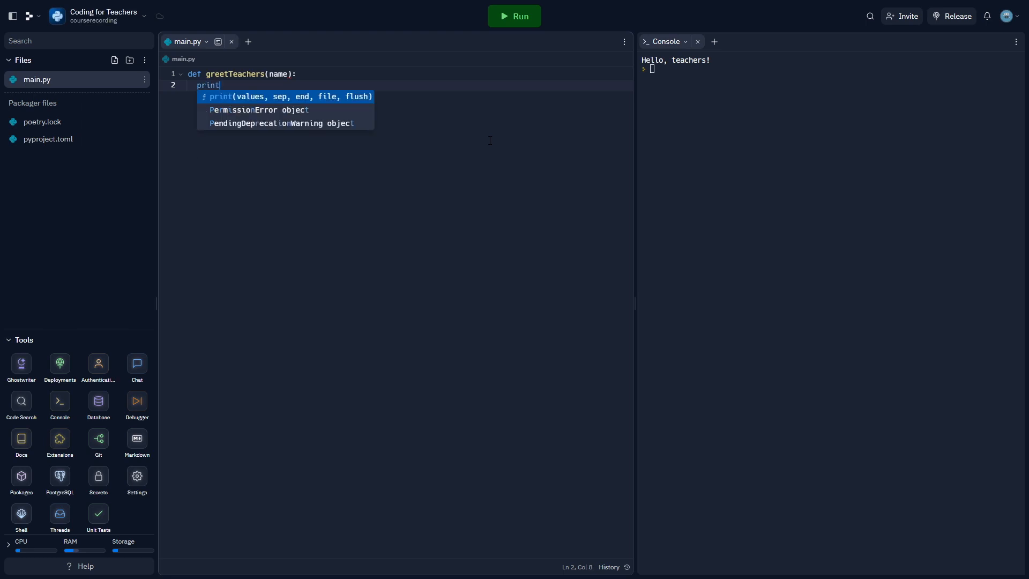
pyautogui.write('("Hello,')
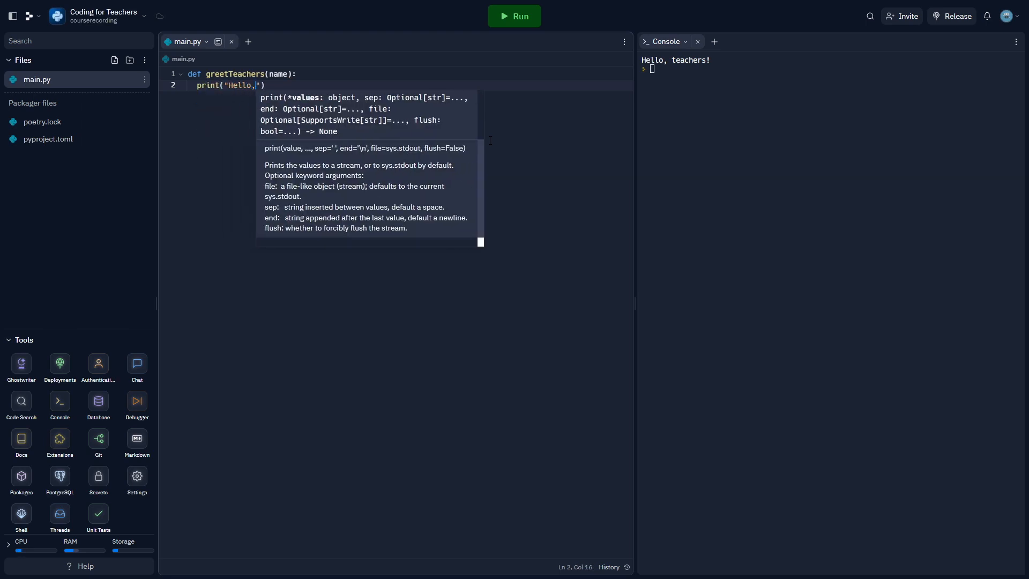
pyautogui.write('" "')
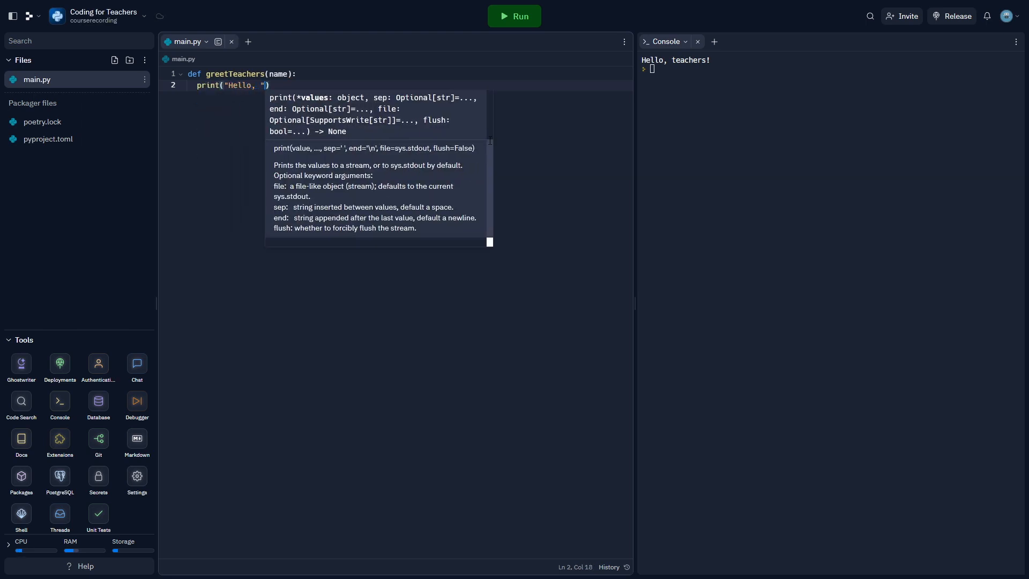
pyautogui.press('BackSpace')
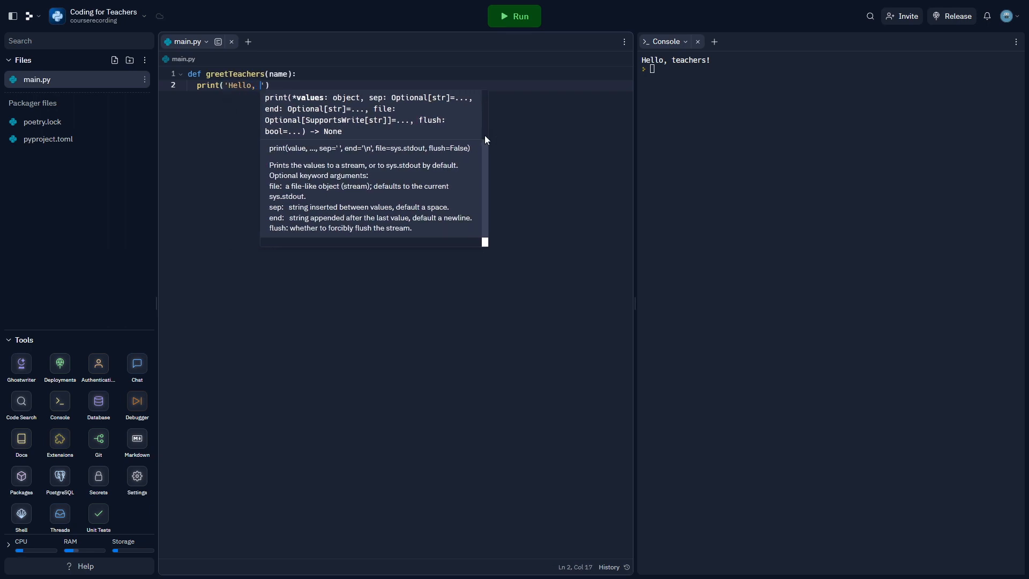
pyautogui.write('+ name')
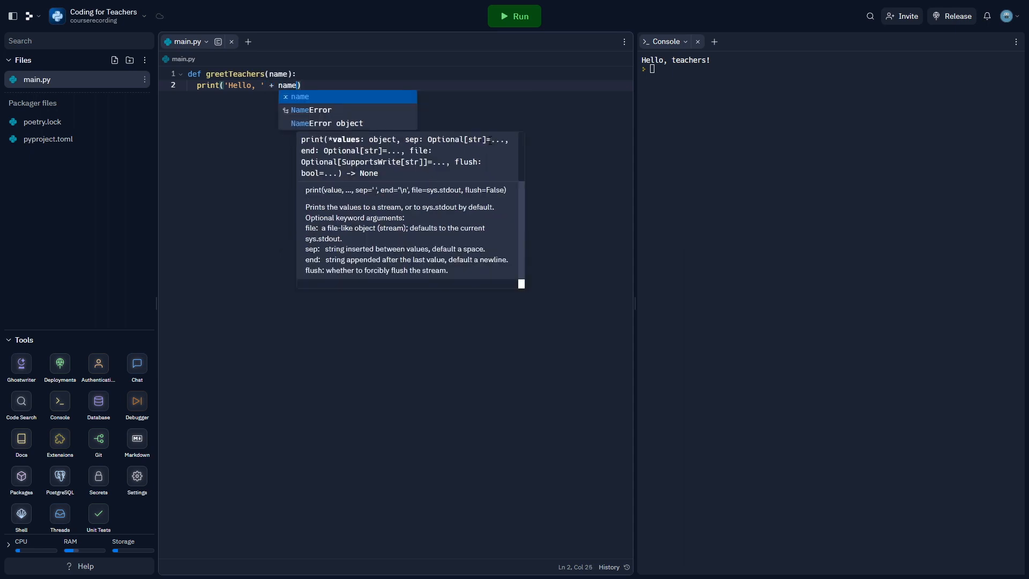
pyautogui.write("+ '!'")
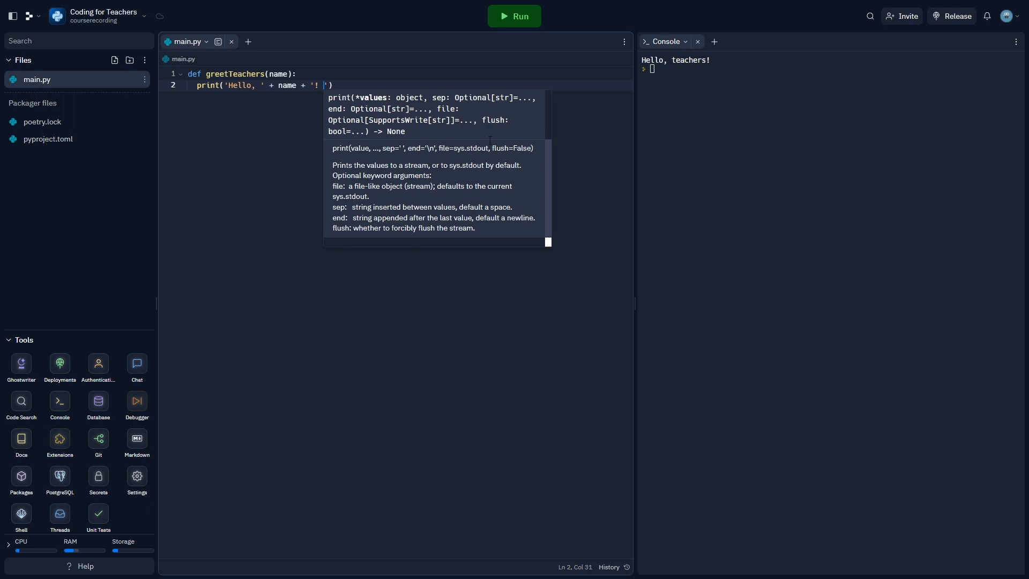
pyautogui.write('Welcome to')
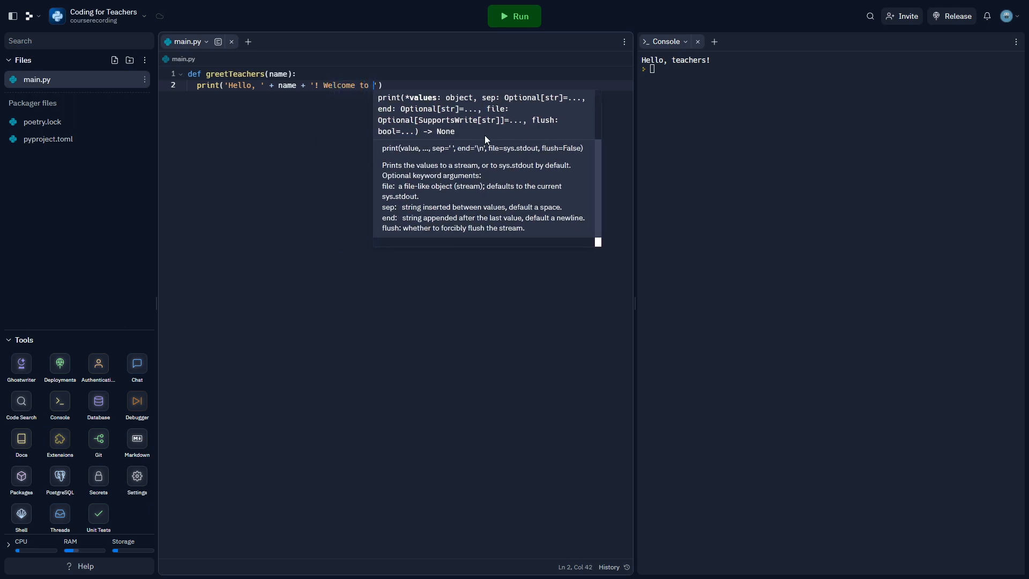
pyautogui.write('the session.')
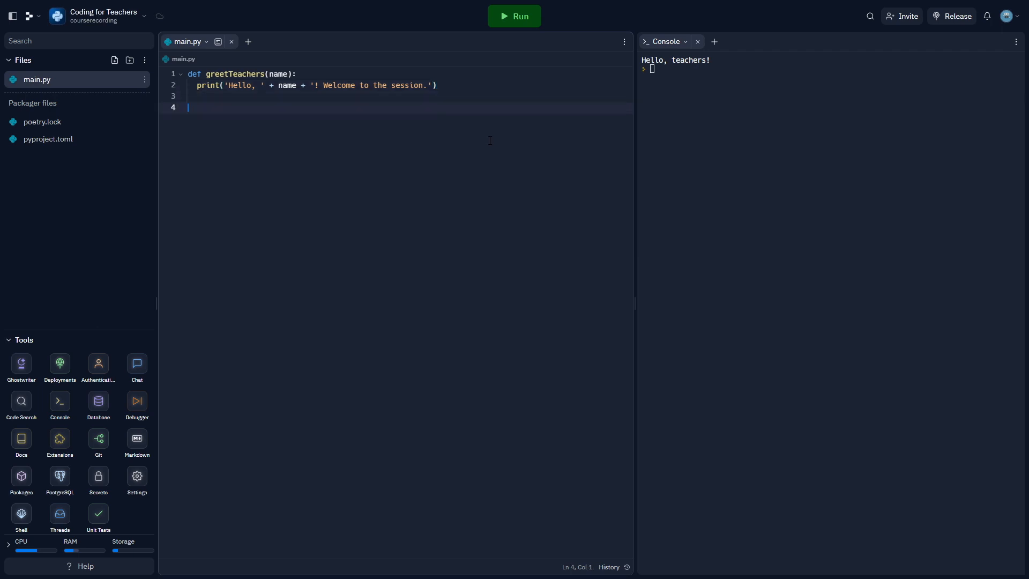
# Step: Below the function, add the call greetTeachers("Marc")
pyautogui.write('greetTeachers("M')
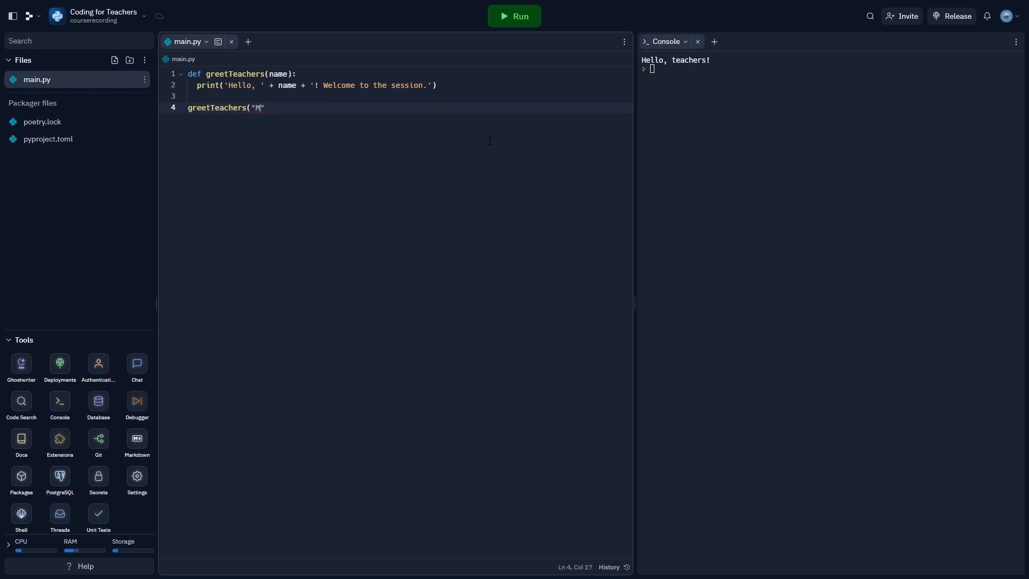
pyautogui.write('arc')
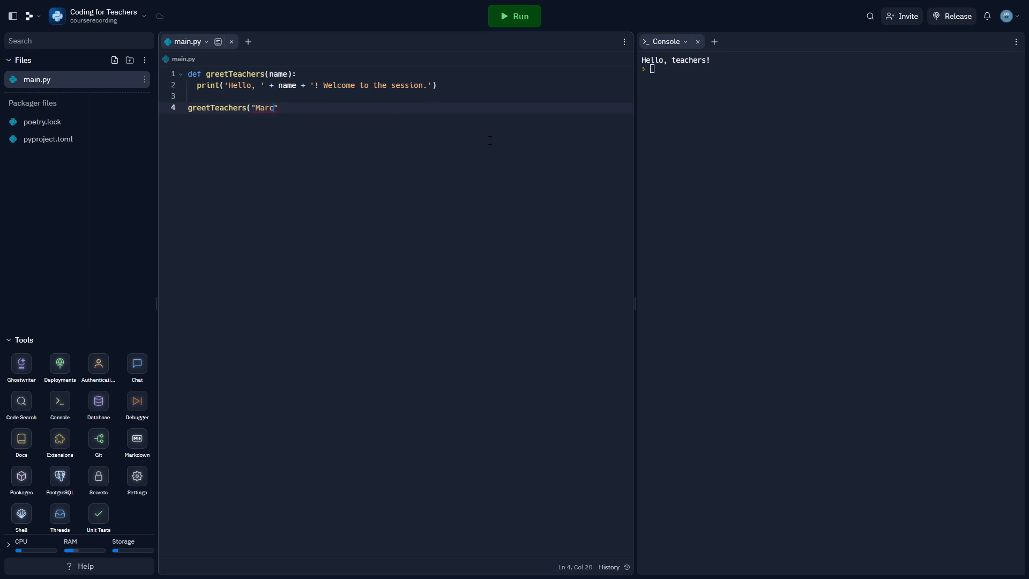
pyautogui.write(')')
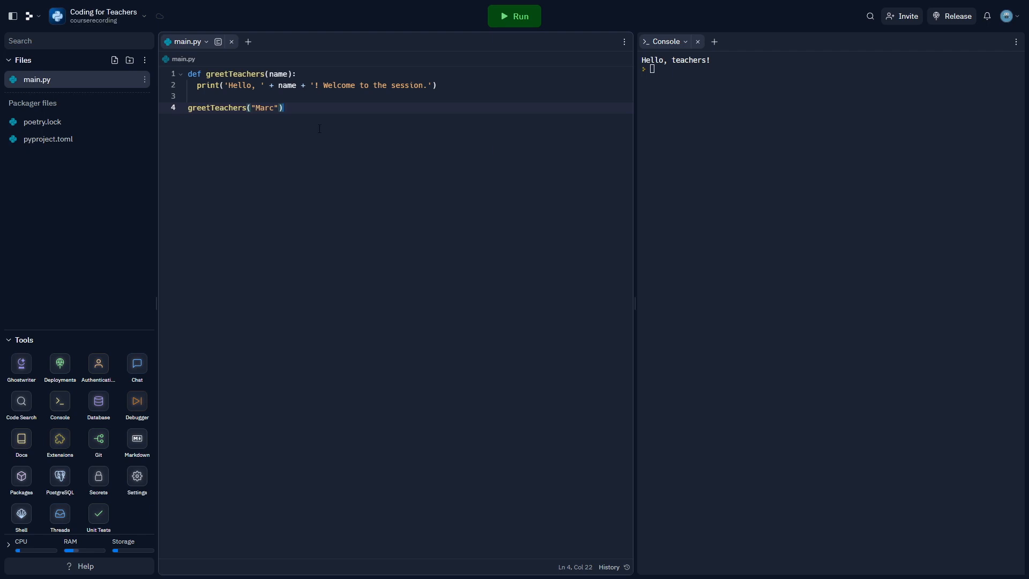
# Step: Run main.py and check the console shows 'Hello, Marc! Welcome to the session.'
pyautogui.click(514, 16)
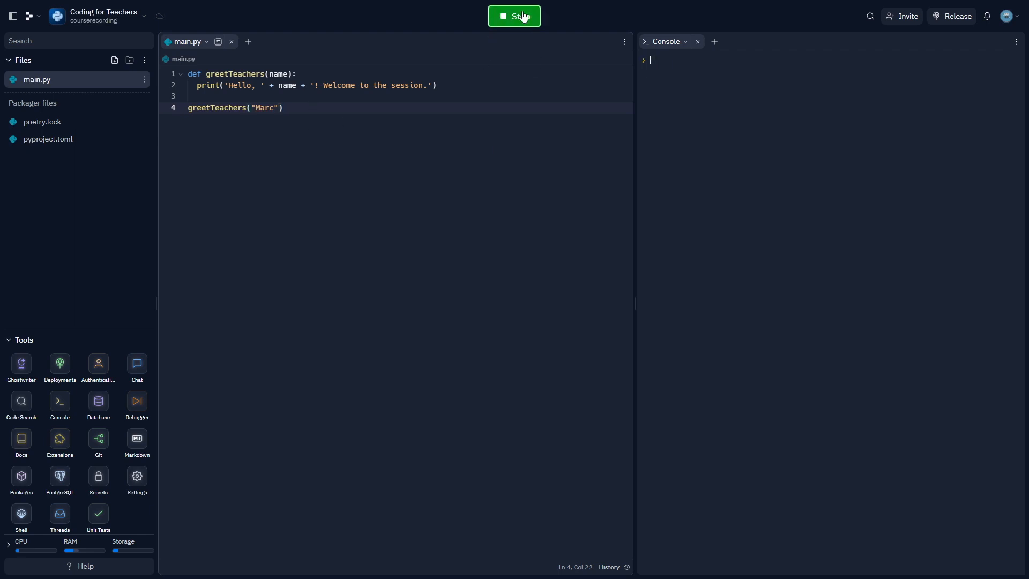
pyautogui.click(515, 16)
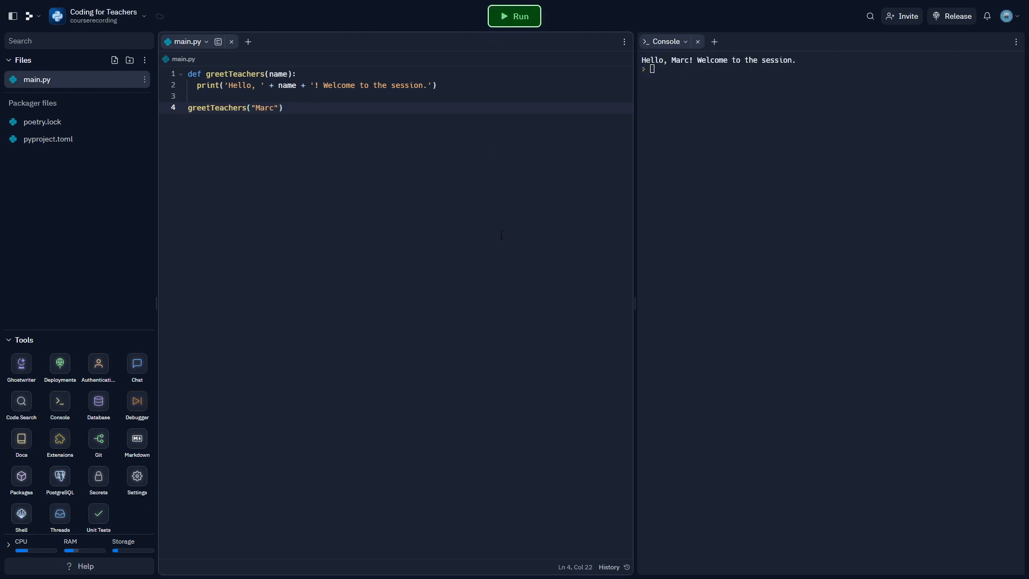